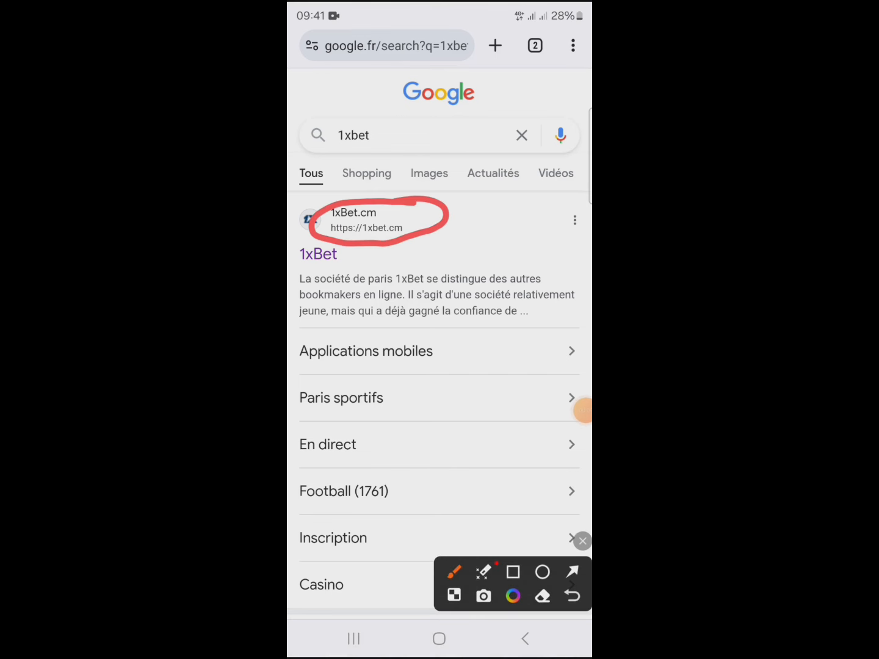
# Step: Open 1xBet.cm from the Google results and reach the Applications mobiles banner in the footer
pyautogui.click(351, 213)
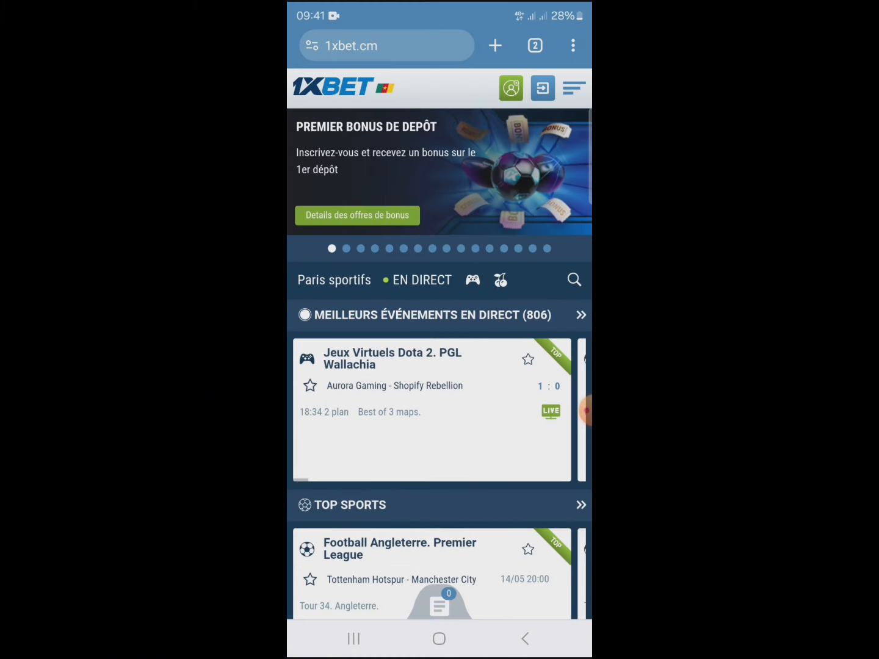
pyautogui.scroll(-3)
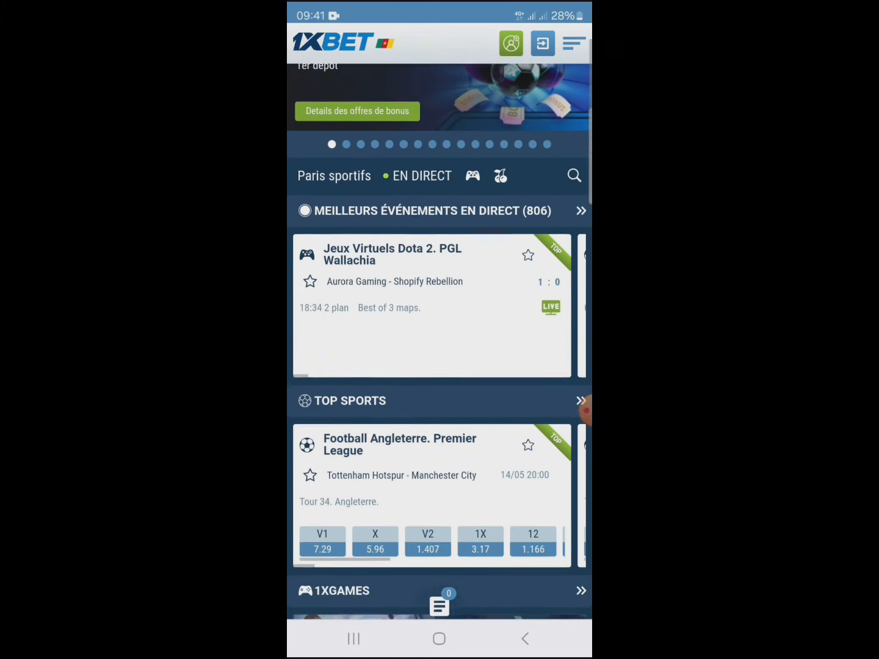
pyautogui.scroll(-3)
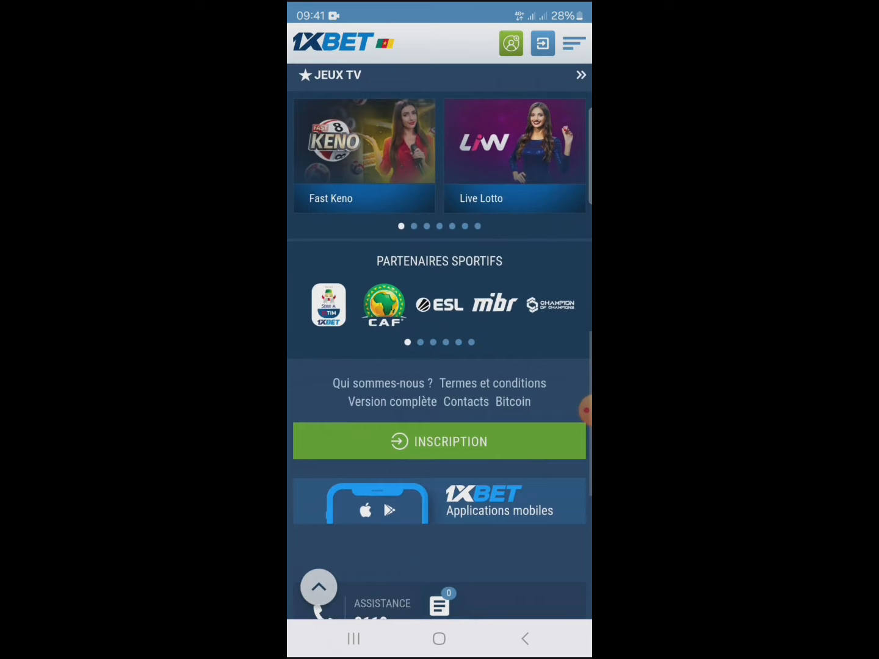
pyautogui.scroll(-3)
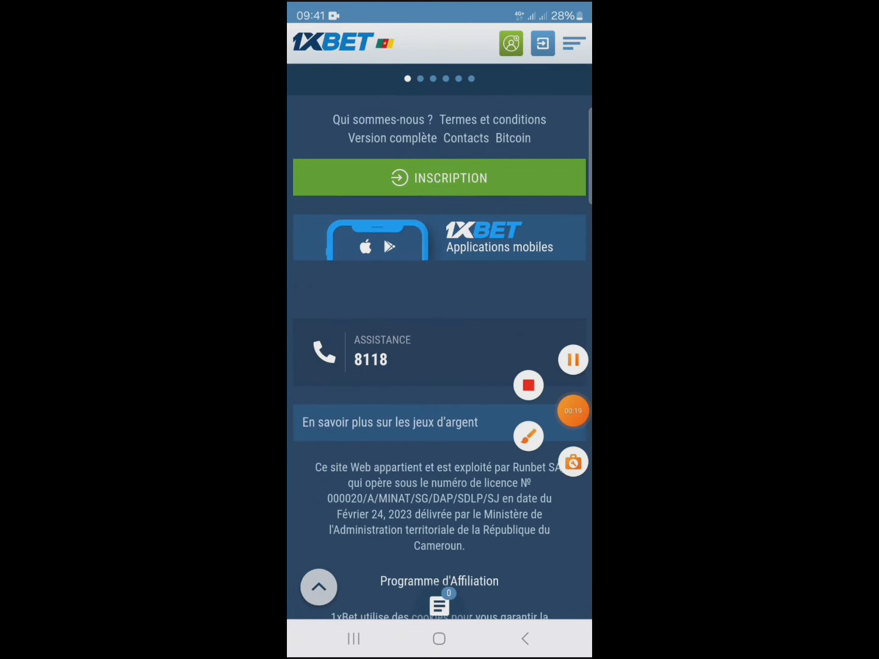
pyautogui.click(527, 435)
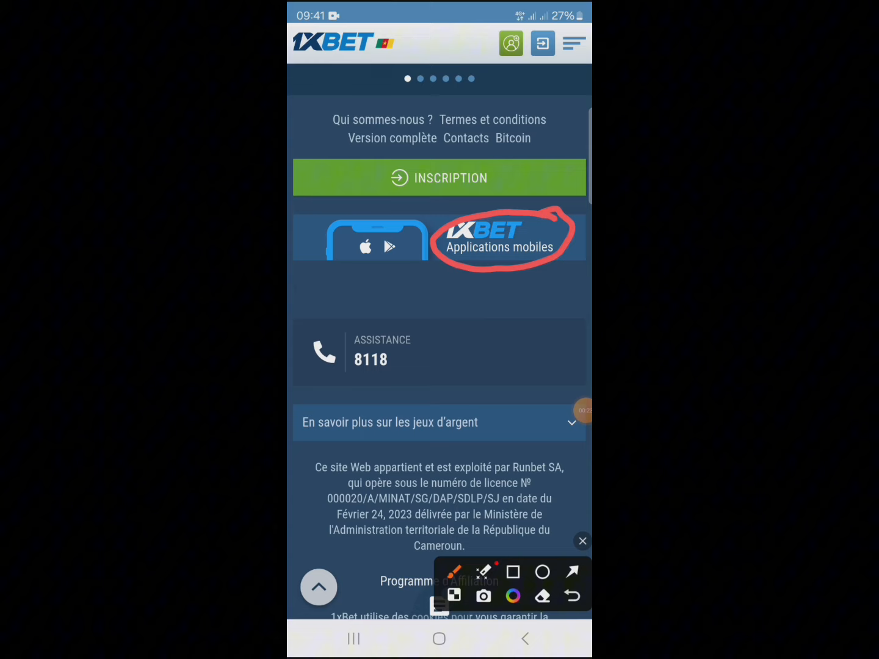
# Step: Reach the 1xbet.cm/mobile download page and land on the 1xBet app home screen
pyautogui.click(499, 237)
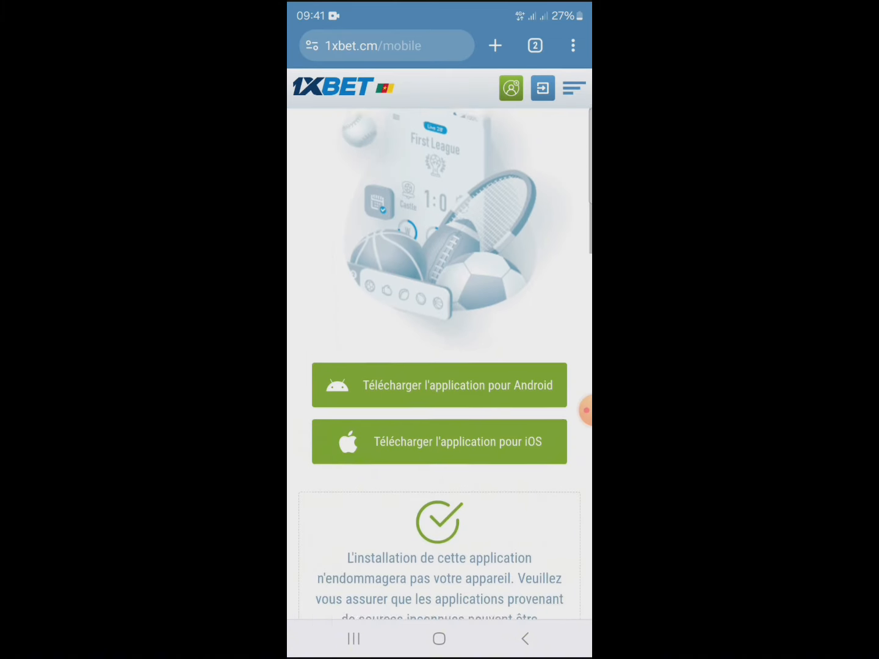
pyautogui.scroll(-3)
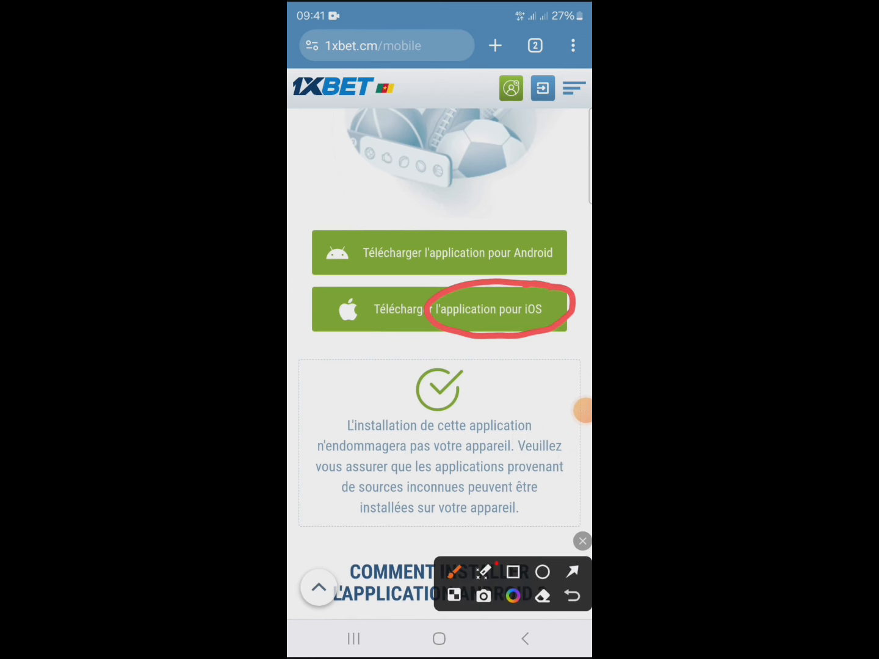
pyautogui.click(581, 540)
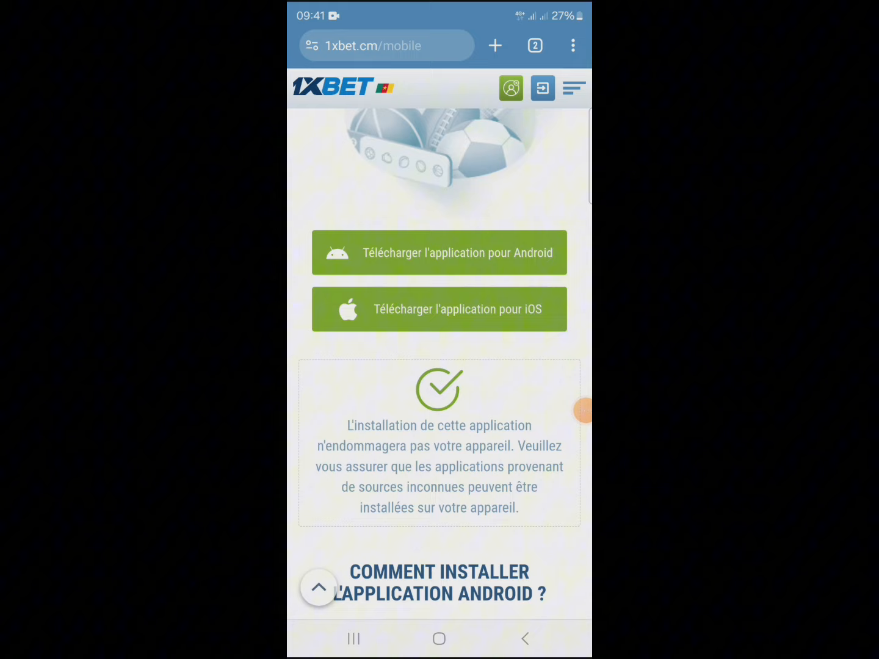
pyautogui.click(439, 309)
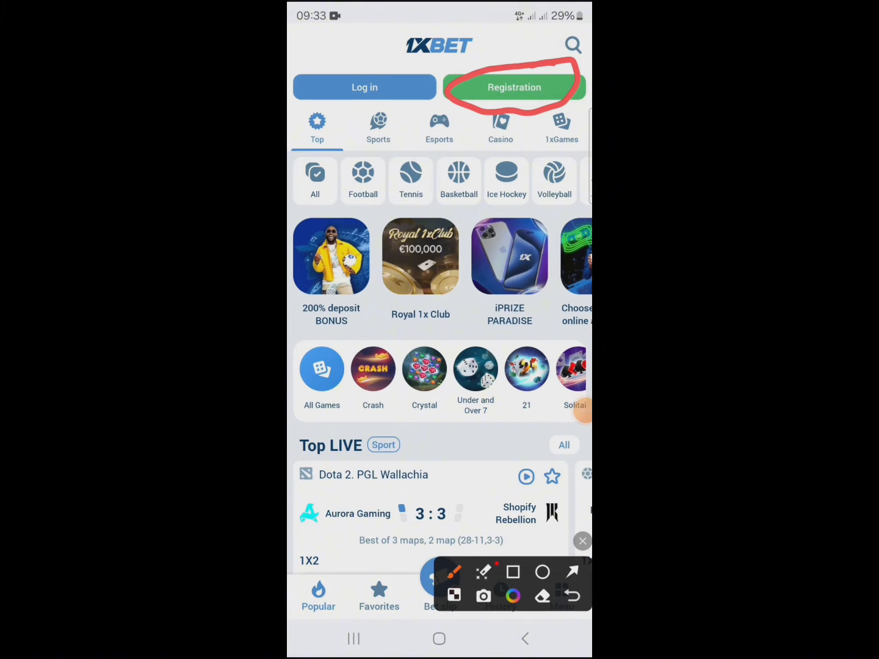
# Step: Start registration, showing the In one click form with Cameroon, XAF and the Sport bonus
pyautogui.click(581, 541)
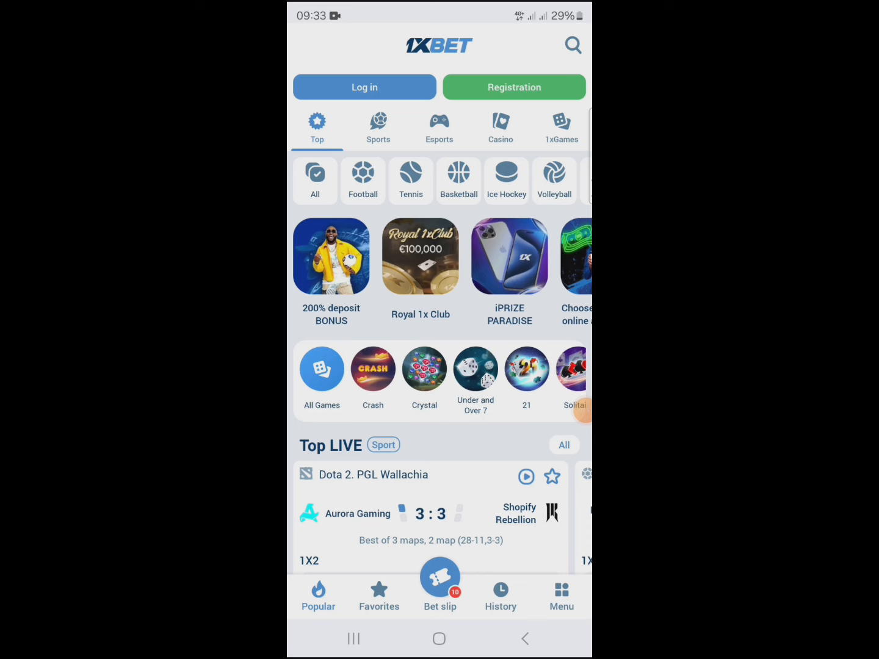
pyautogui.click(513, 87)
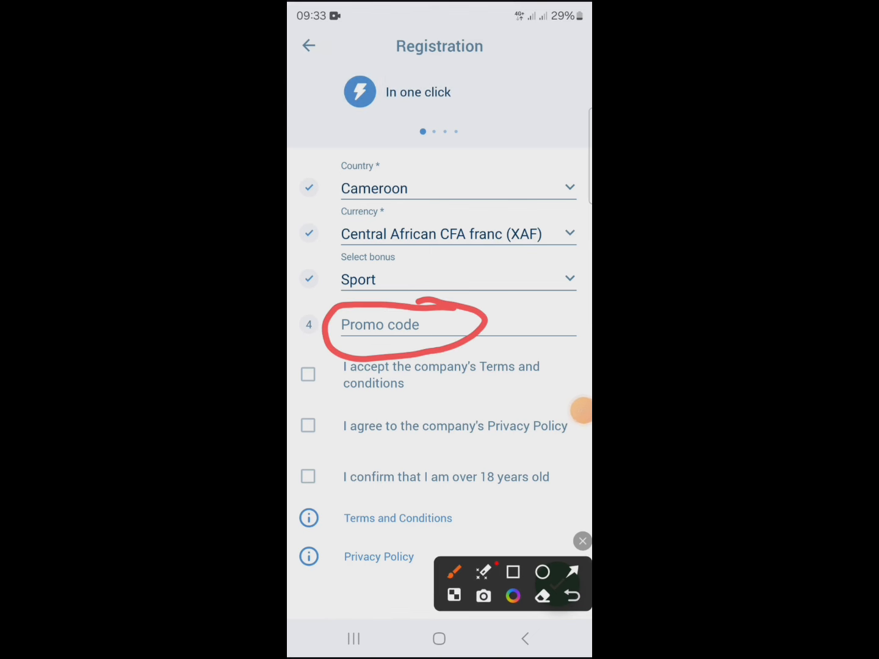
# Step: Enter promo code mana64 in the one-click form, accept the agreements and return to the method choices
pyautogui.click(439, 325)
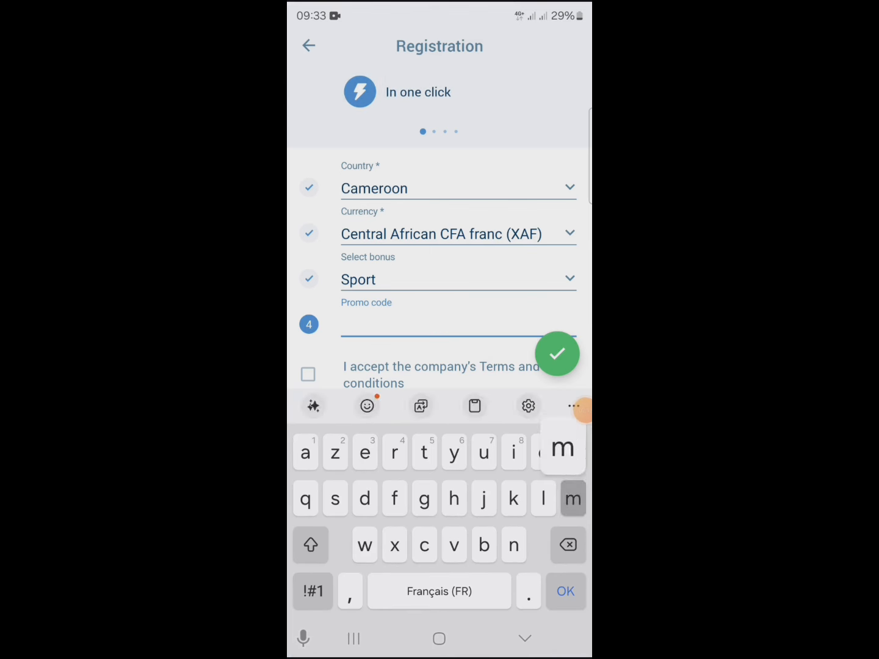
pyautogui.write('mana64')
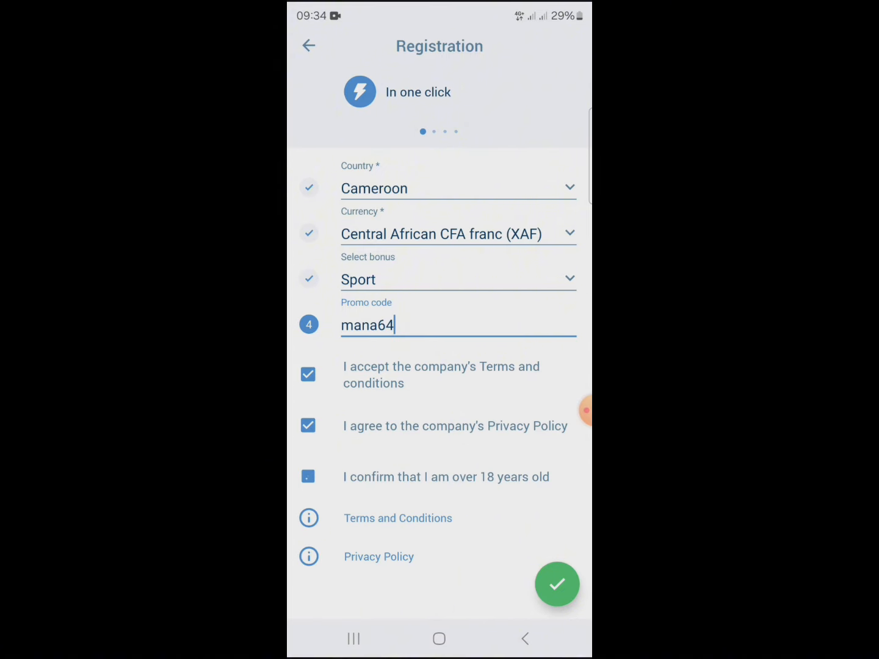
pyautogui.click(307, 476)
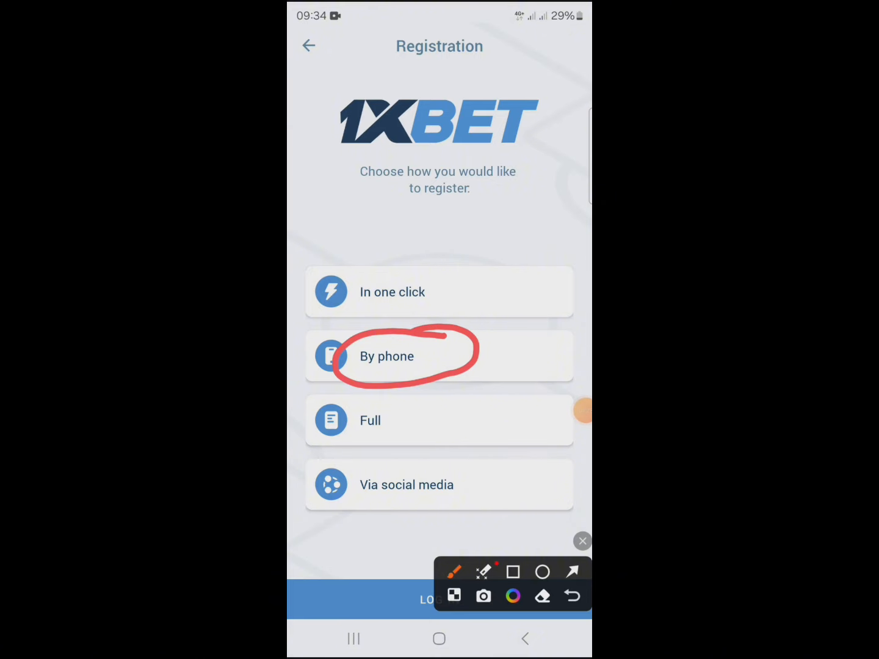
# Step: Register by phone with promo code mana64 and the Terms, Privacy Policy and over-18 consents ticked
pyautogui.click(385, 357)
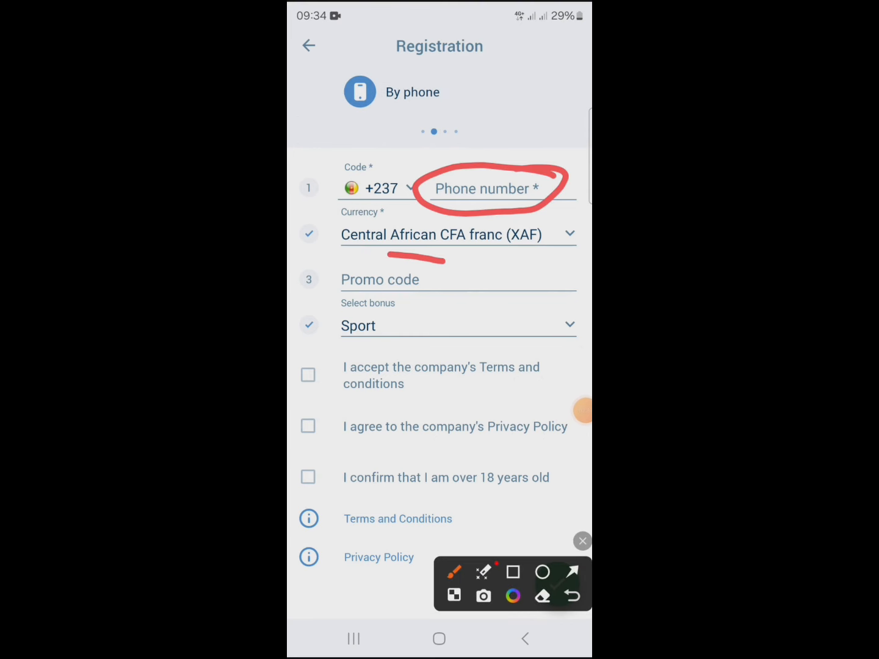
pyautogui.click(581, 541)
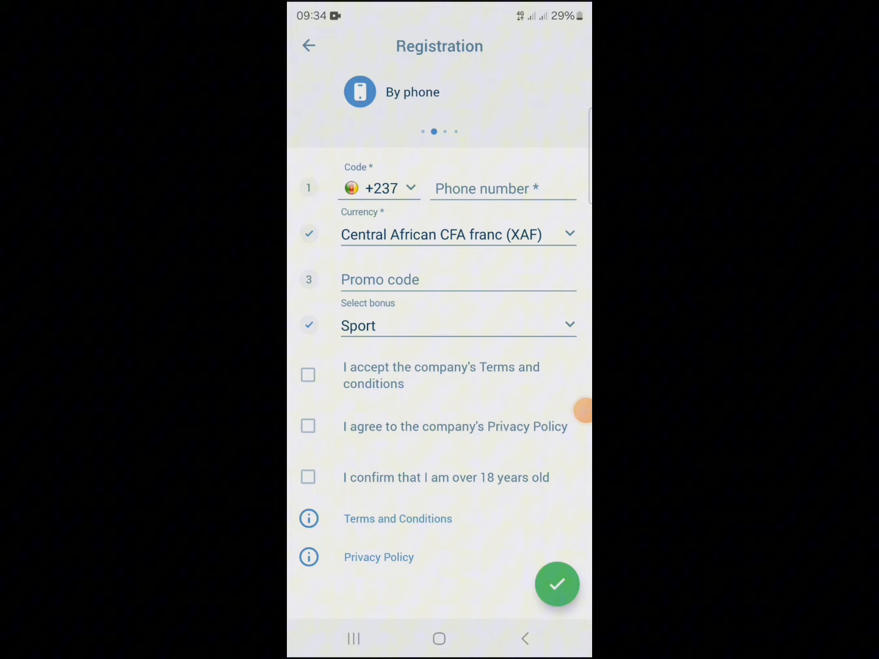
pyautogui.write('mana64')
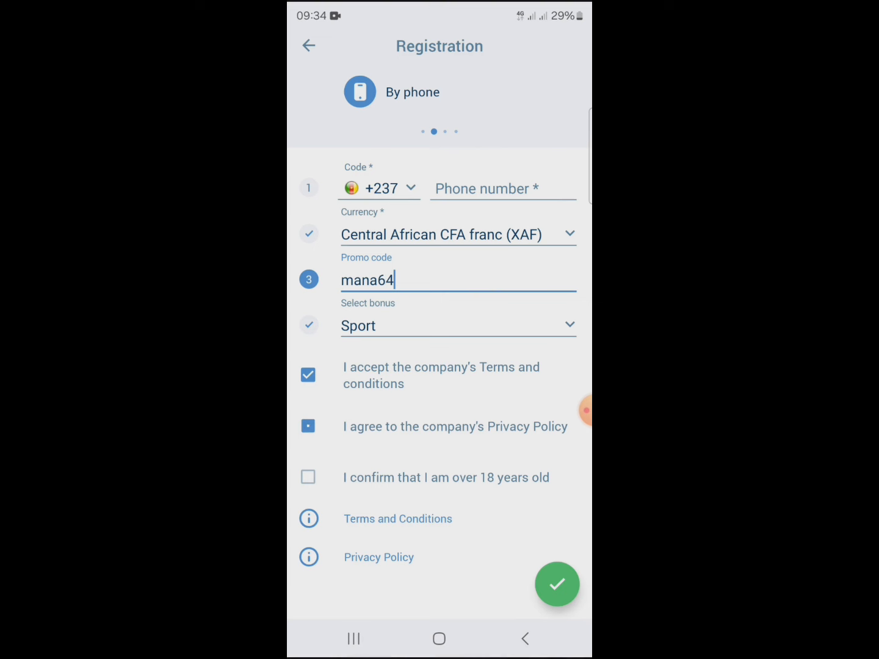
pyautogui.click(308, 477)
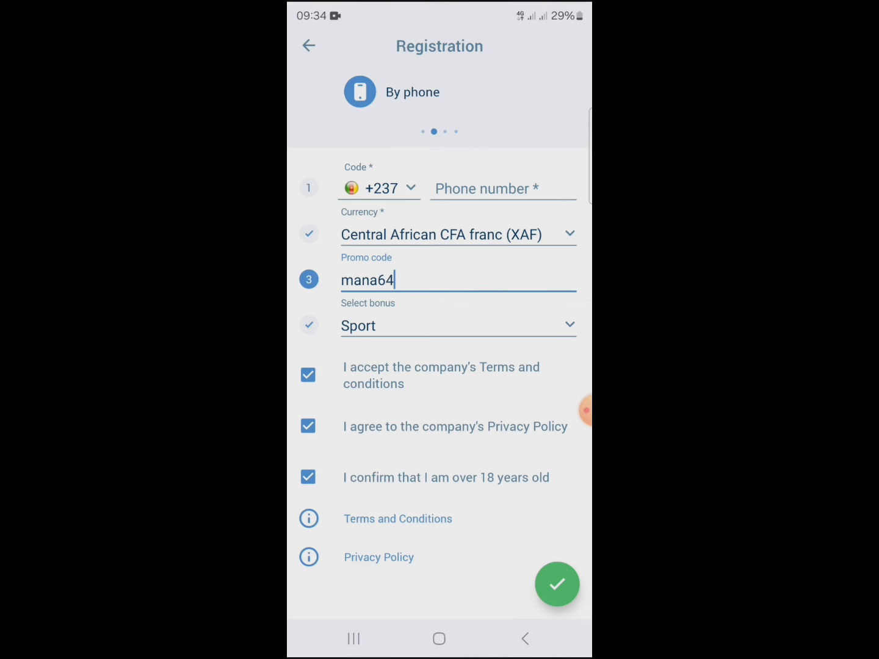
pyautogui.click(307, 47)
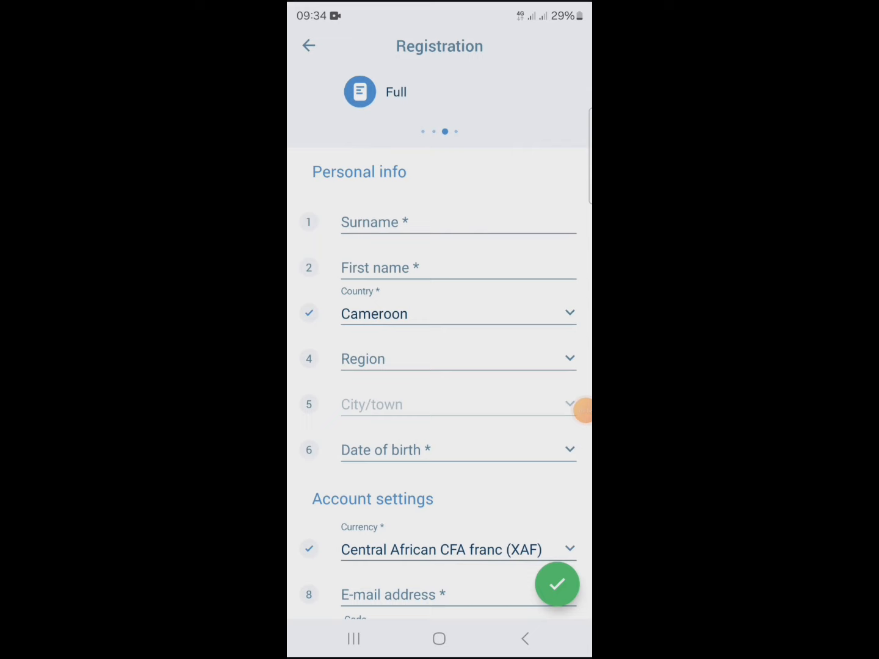
# Step: Enter promo code mana64 in the Full registration form, keeping the Sport bonus selected
pyautogui.scroll(-3)
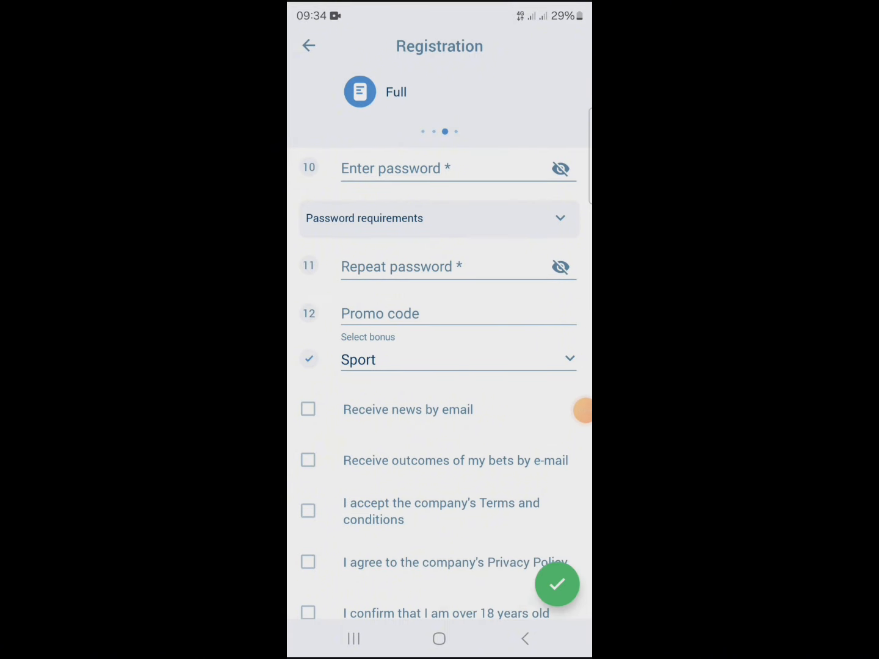
pyautogui.write('mana')
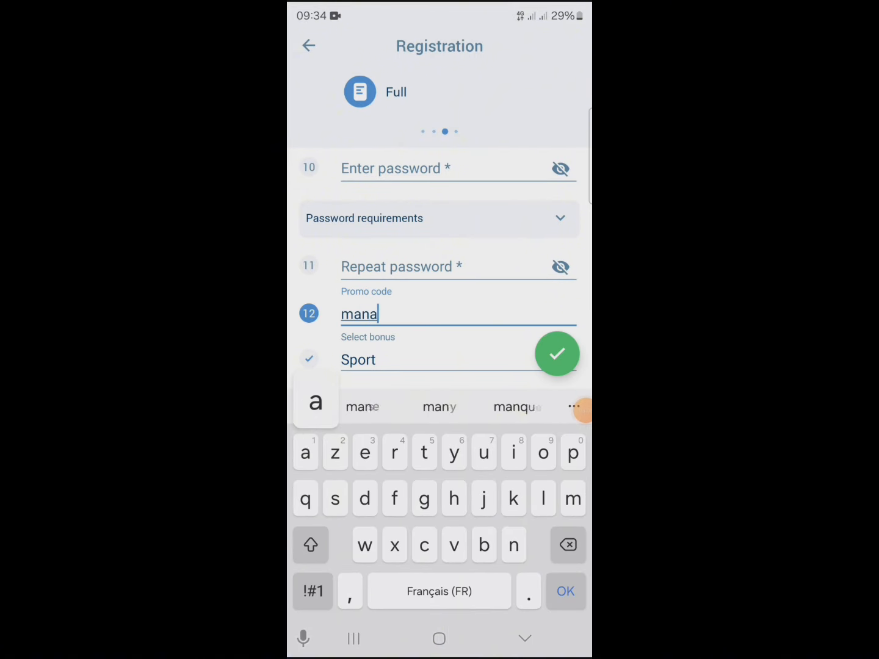
pyautogui.write('64')
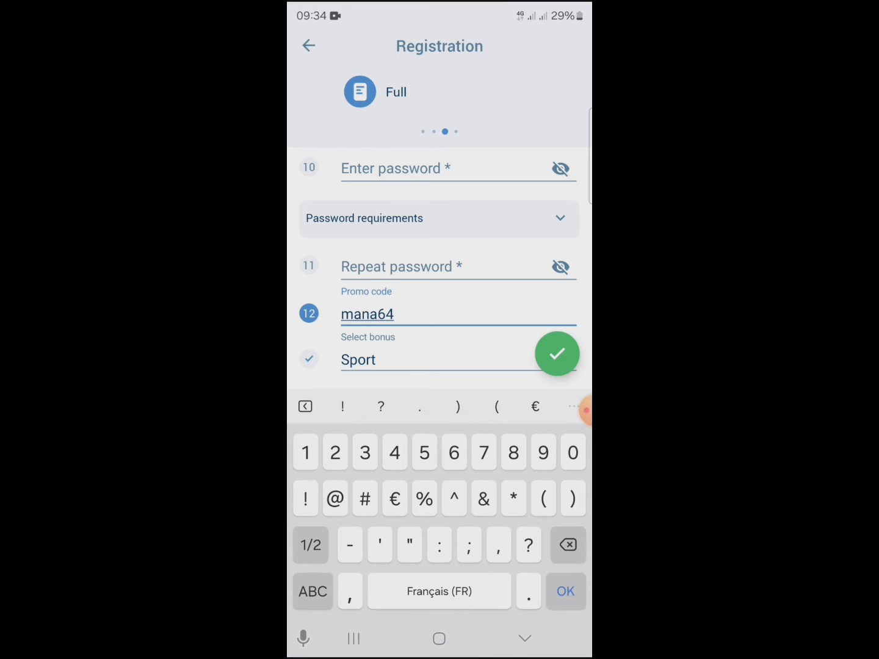